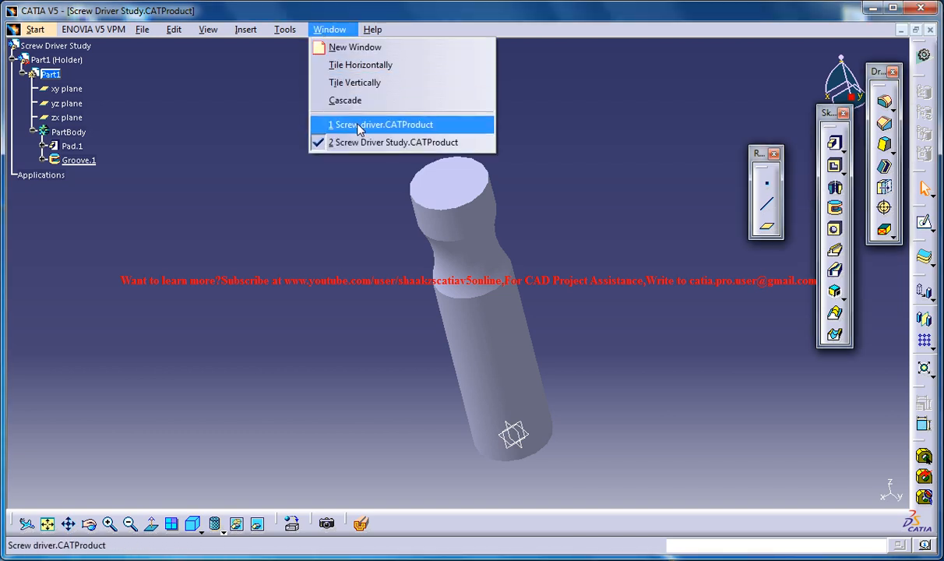
Switch to Screw driver.CATProduct via the Window menu and orbit it for inspection
click(381, 124)
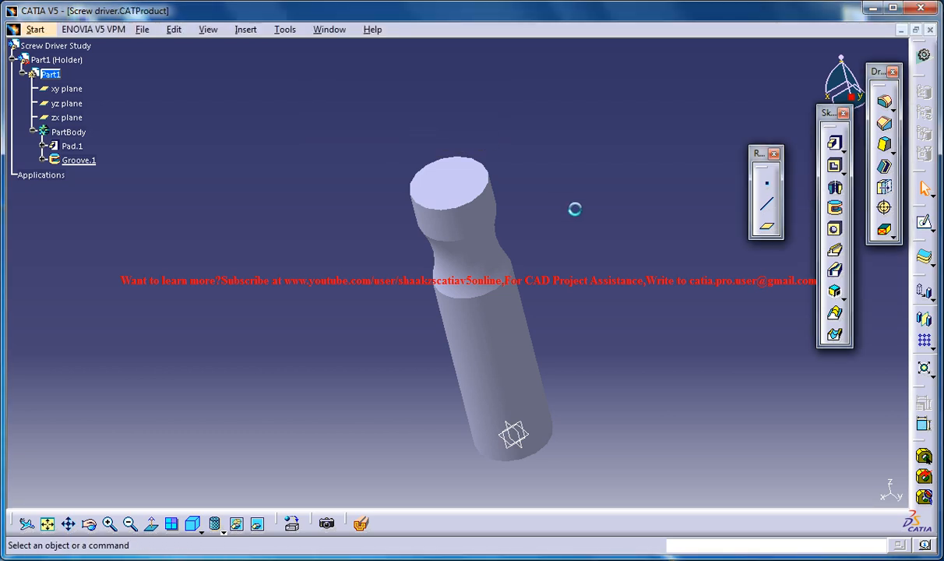
drag(467, 311, 529, 349)
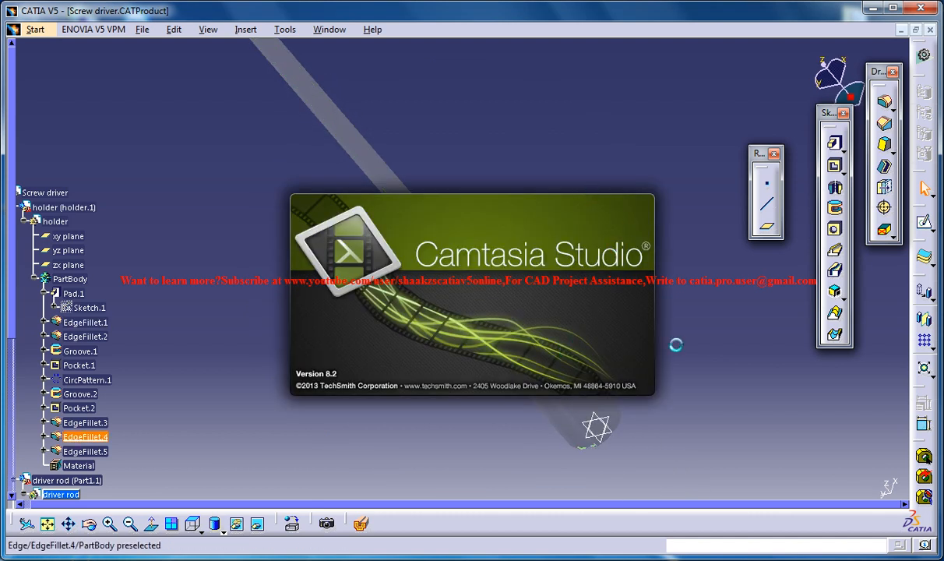
mouse_move(624, 444)
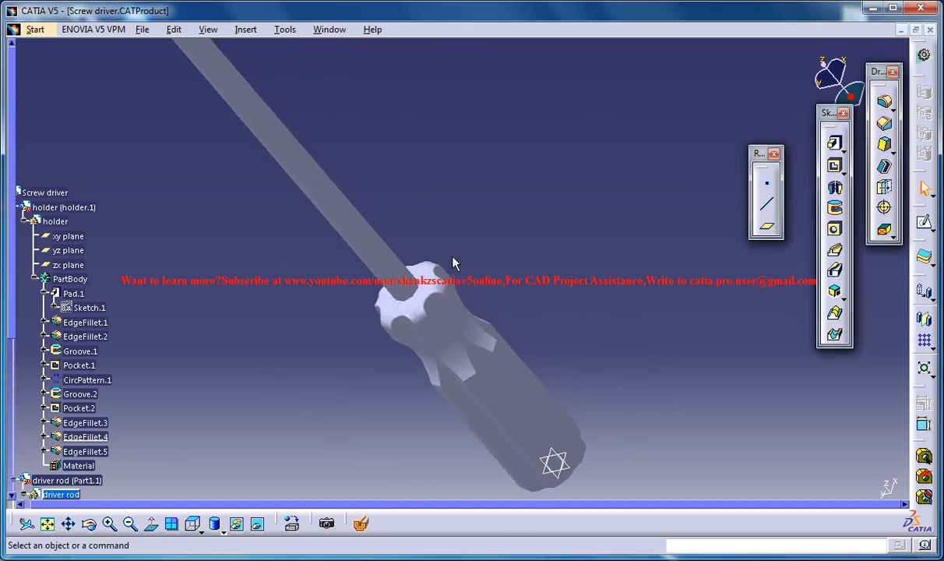
click(329, 29)
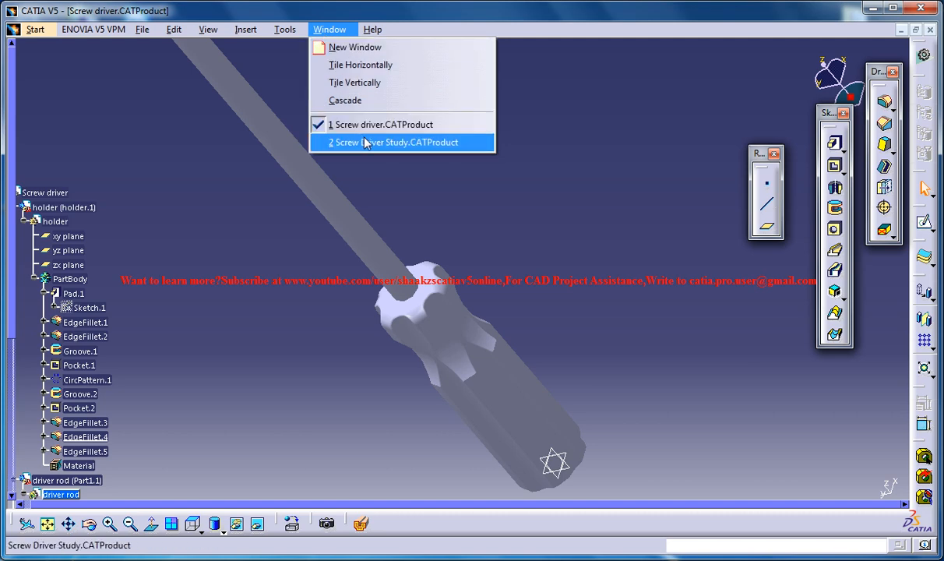
Fillet the head's top edge of Screw Driver Study with radius 0.2 cm, previewed and confirmed
click(399, 142)
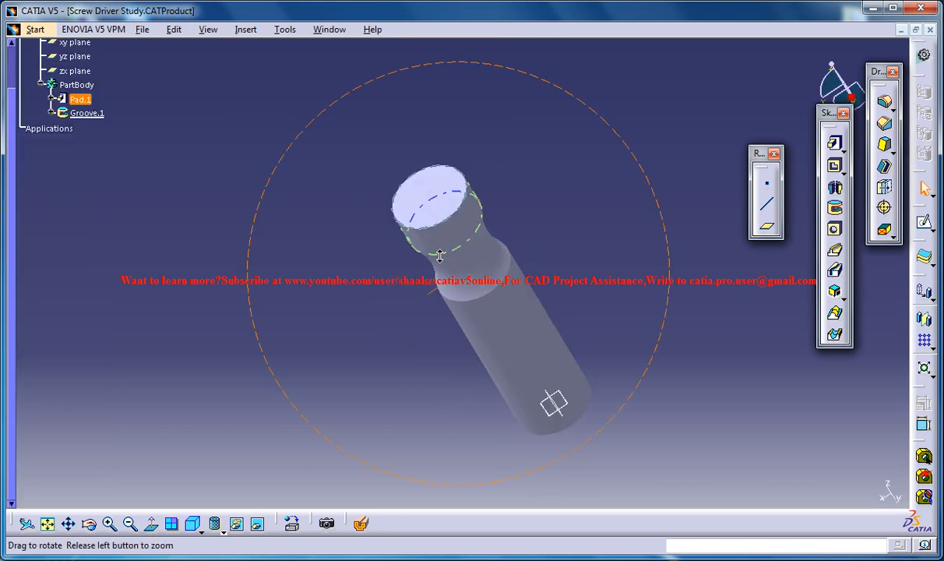
drag(440, 256, 573, 203)
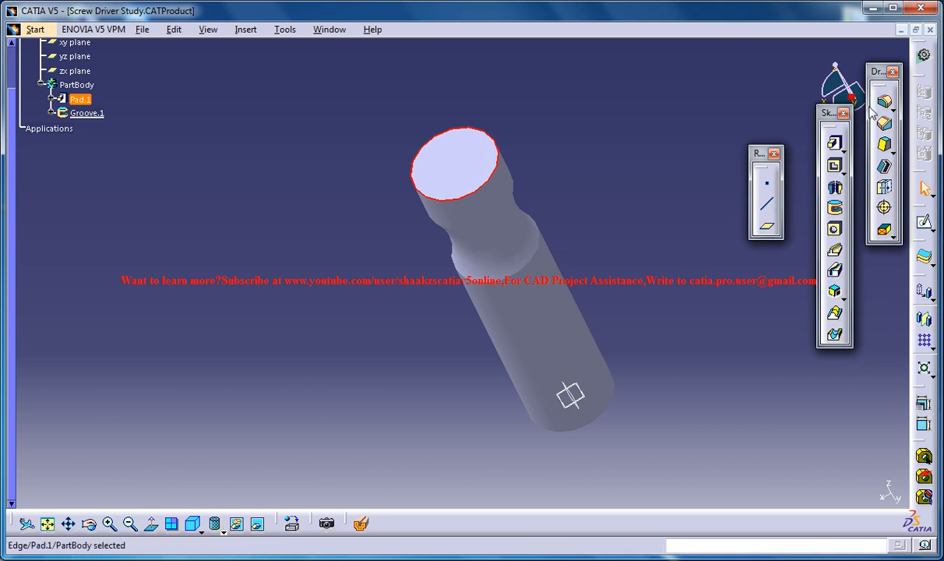
click(886, 102)
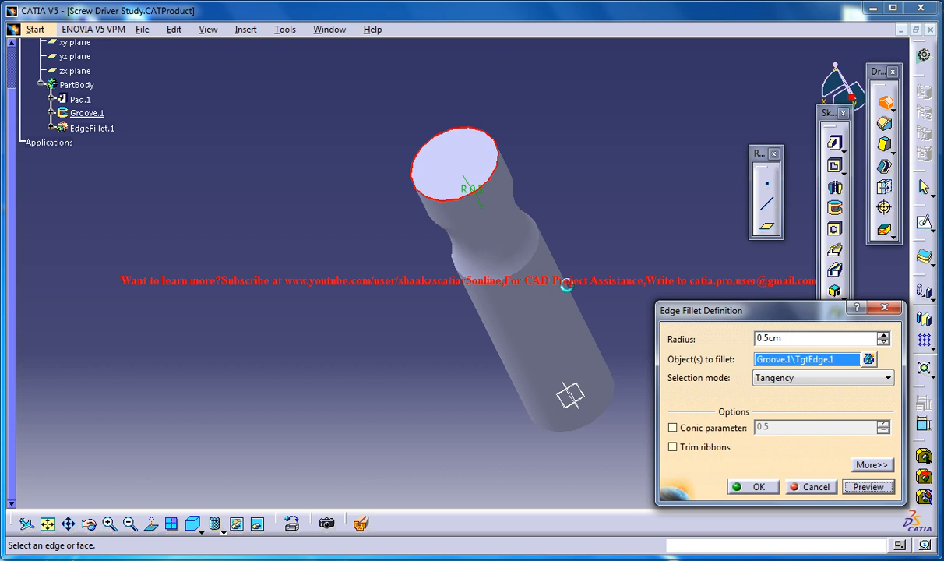
click(868, 487)
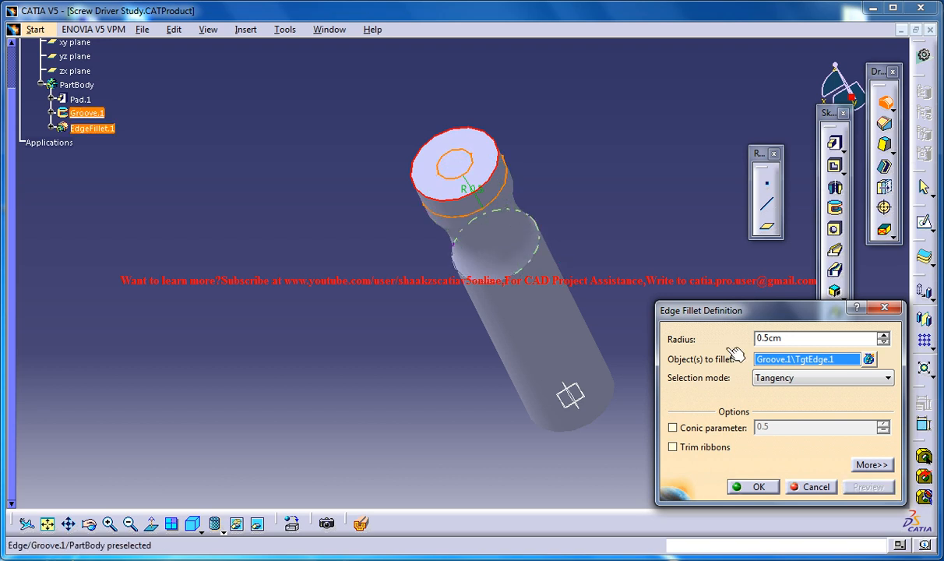
mouse_move(935, 390)
text(0.2)
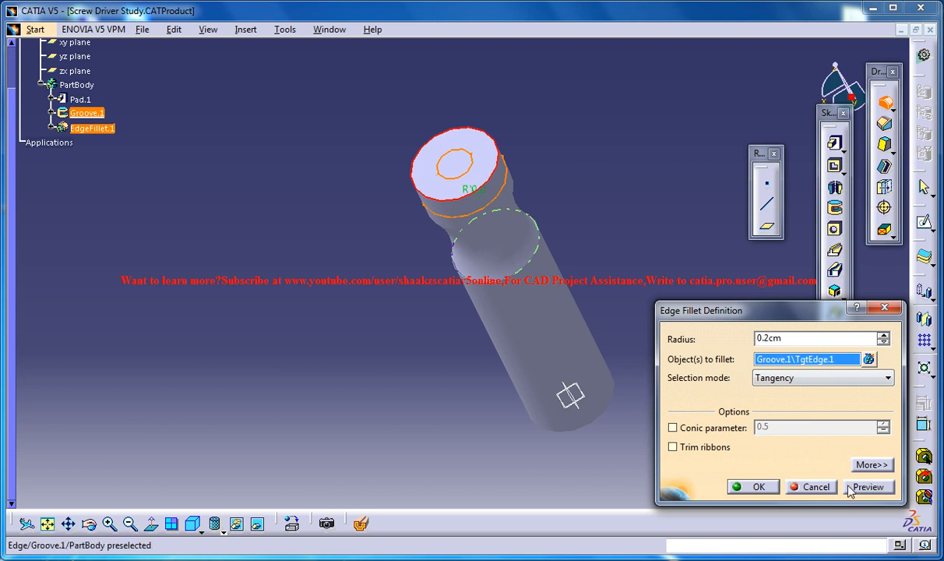
click(868, 487)
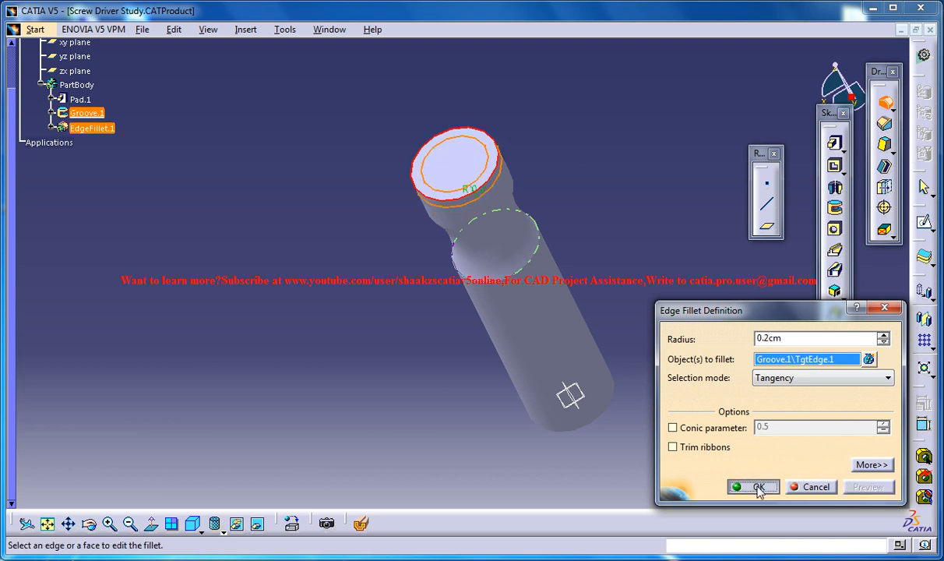
click(751, 486)
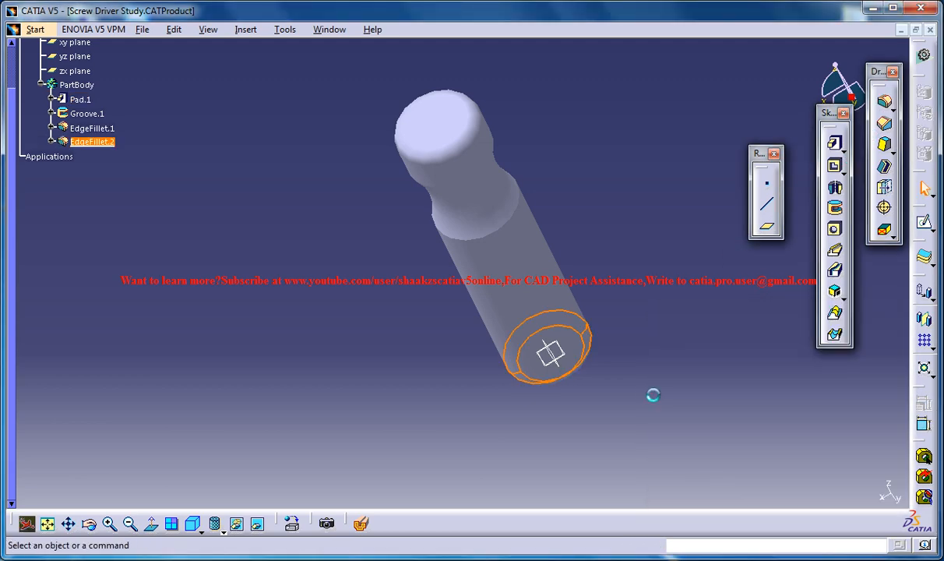
Orbit the handle to view the second fillet on its head
drag(548, 356, 636, 304)
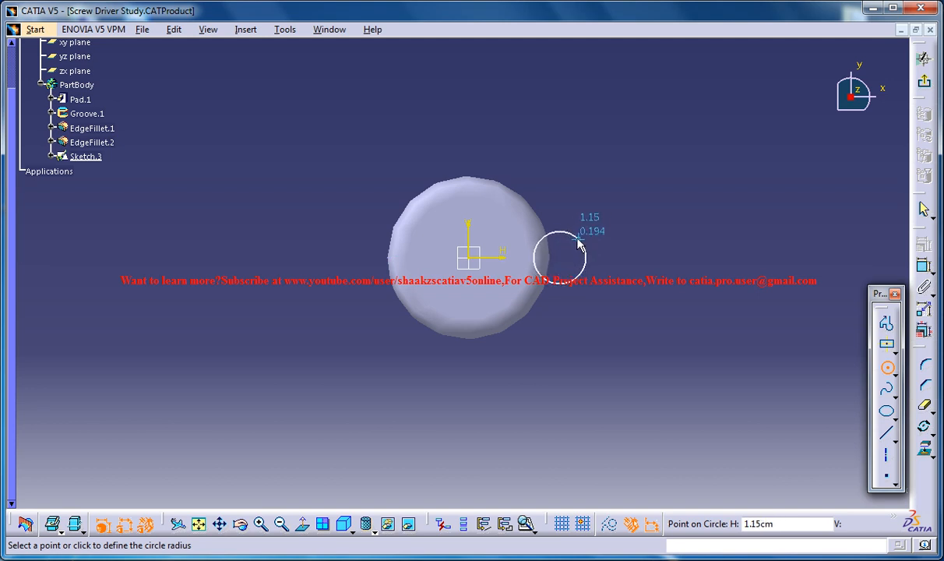
mouse_move(580, 243)
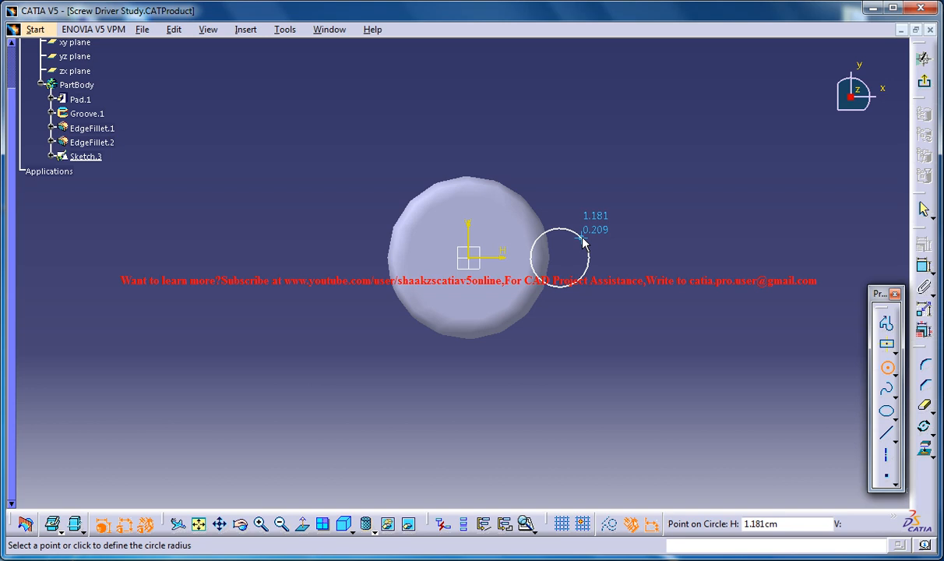
Size the small circle on the head's rim and leave the sketch
click(566, 252)
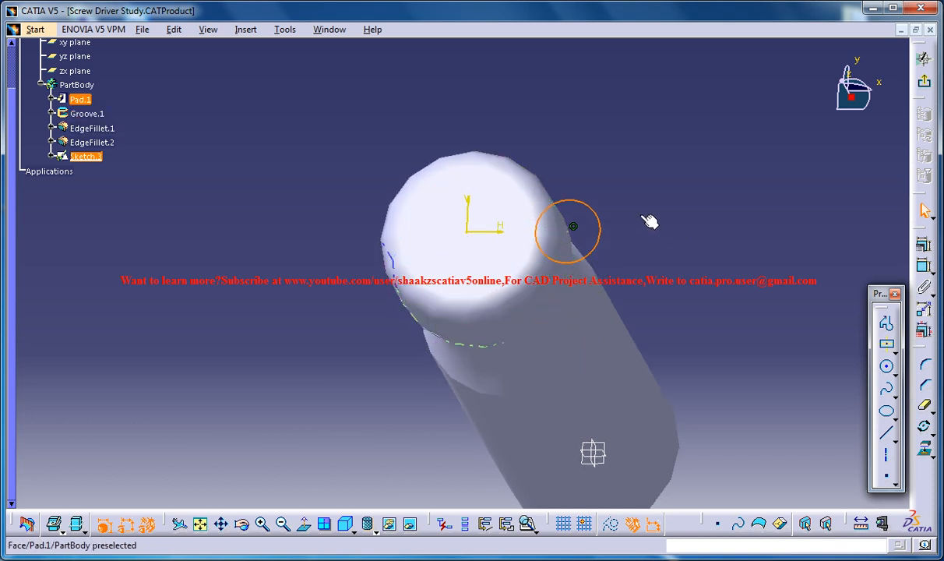
click(573, 226)
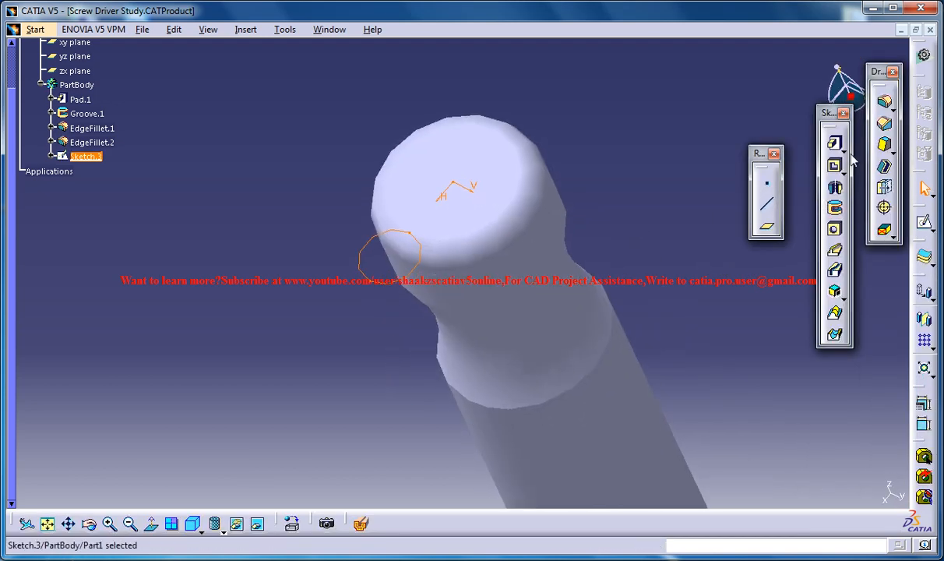
mouse_move(835, 248)
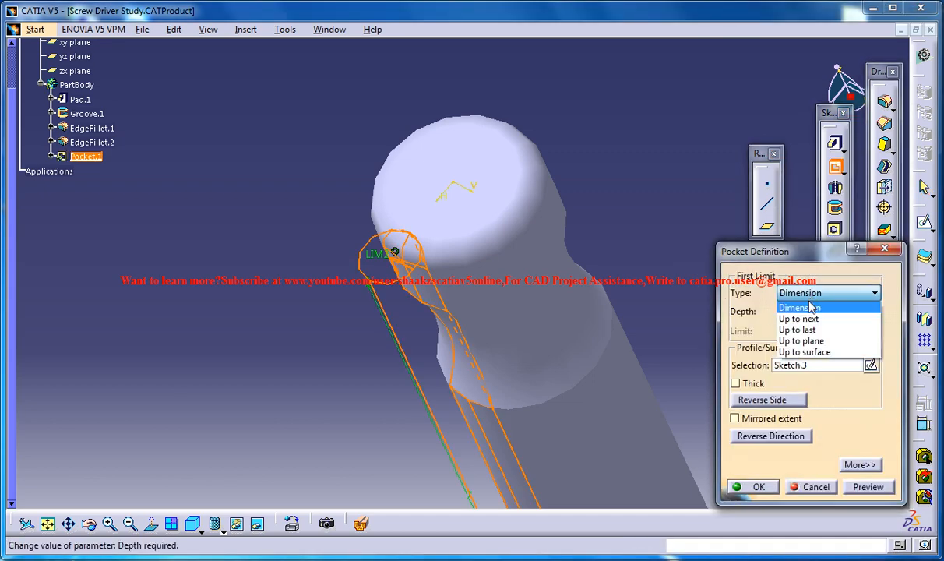
Cut the circle as a Pocket with First Limit 'Up to next' and inspect the groove
click(797, 318)
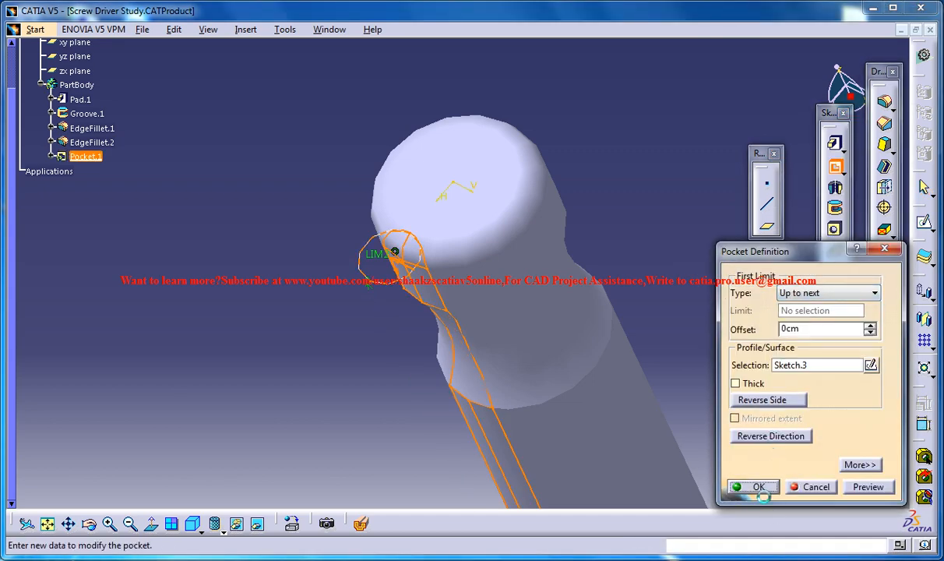
click(761, 486)
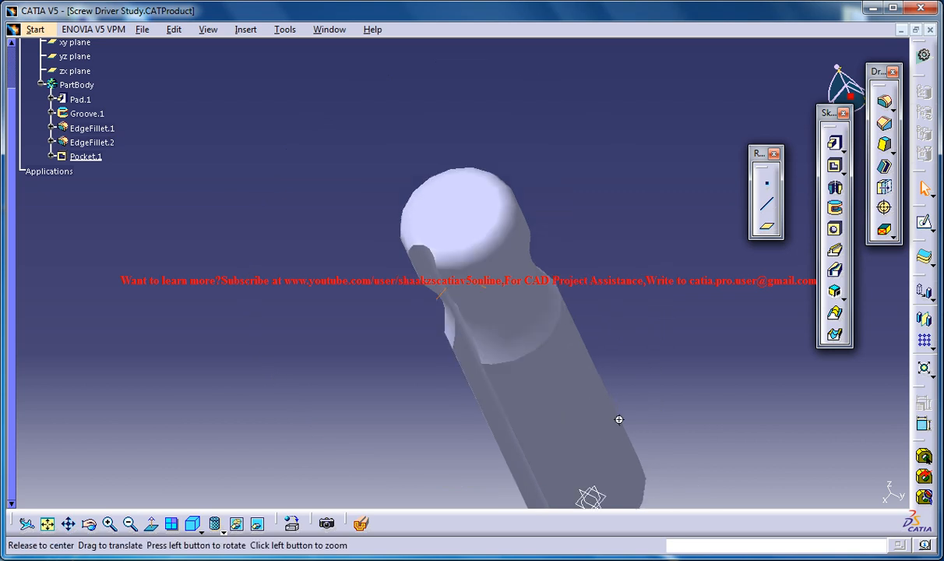
drag(620, 421, 606, 237)
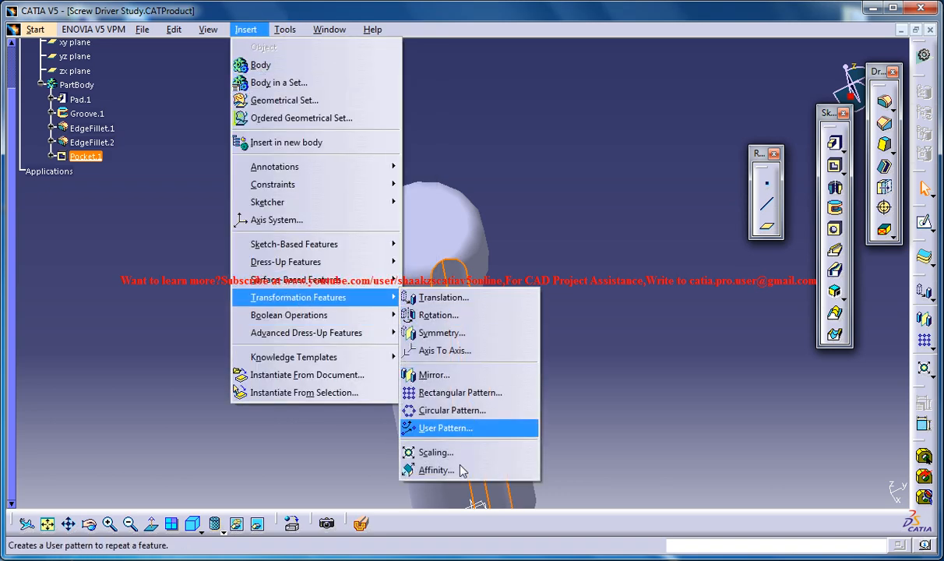
Pattern Pocket.1 as a Complete crown with 6 instances around the head
click(452, 410)
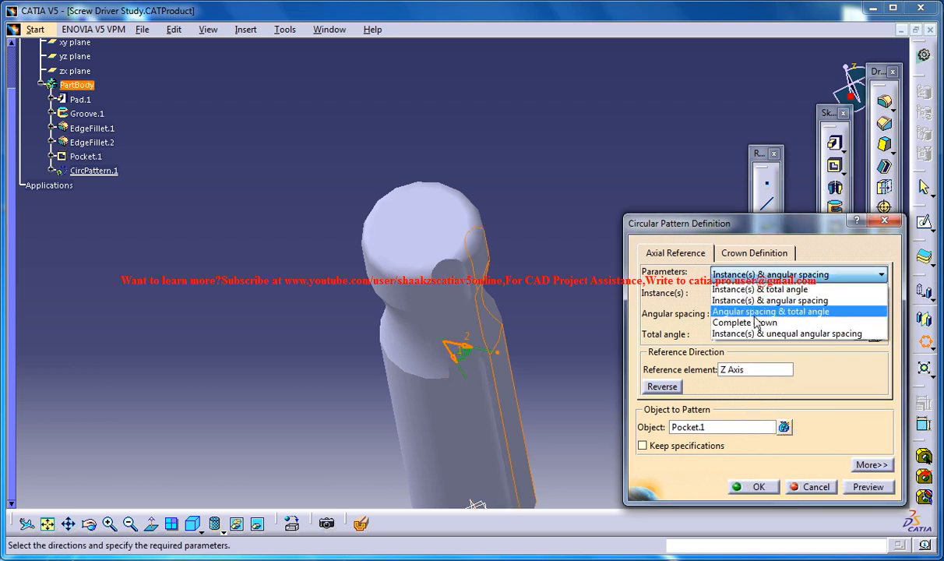
click(745, 321)
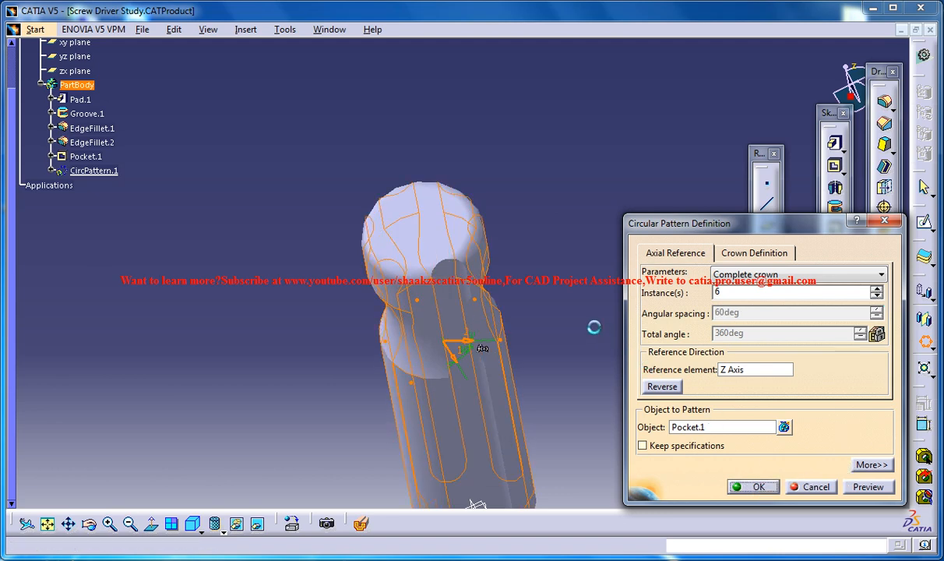
click(752, 486)
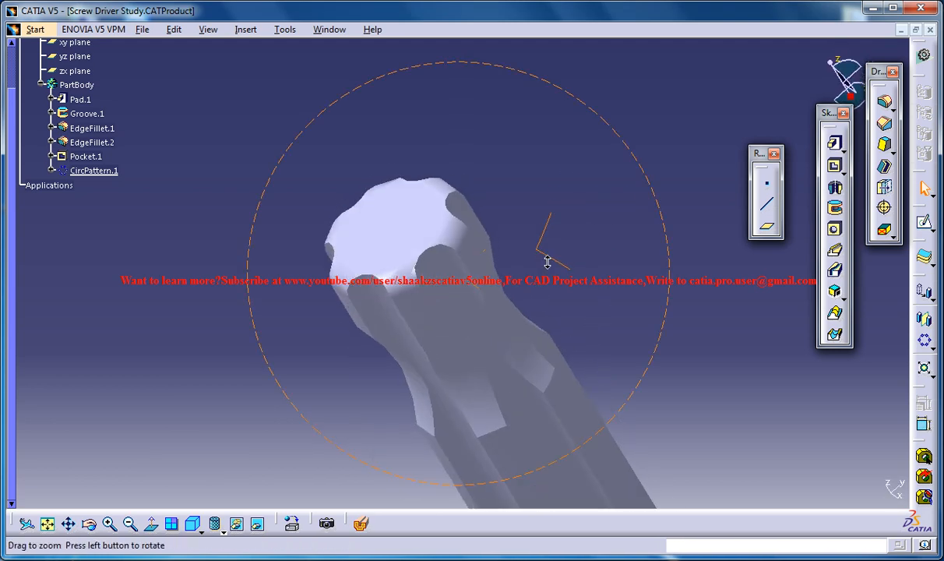
drag(546, 262, 524, 304)
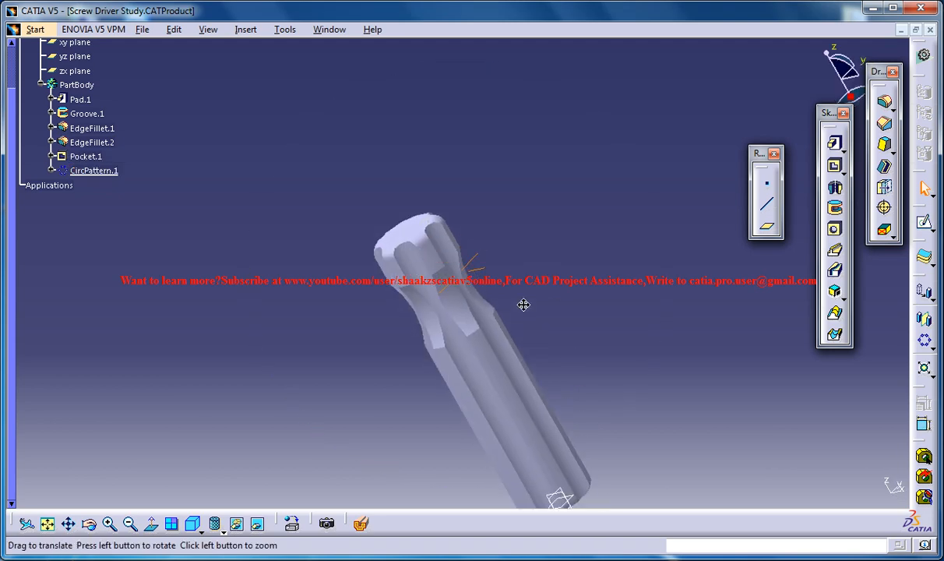
drag(524, 304, 382, 173)
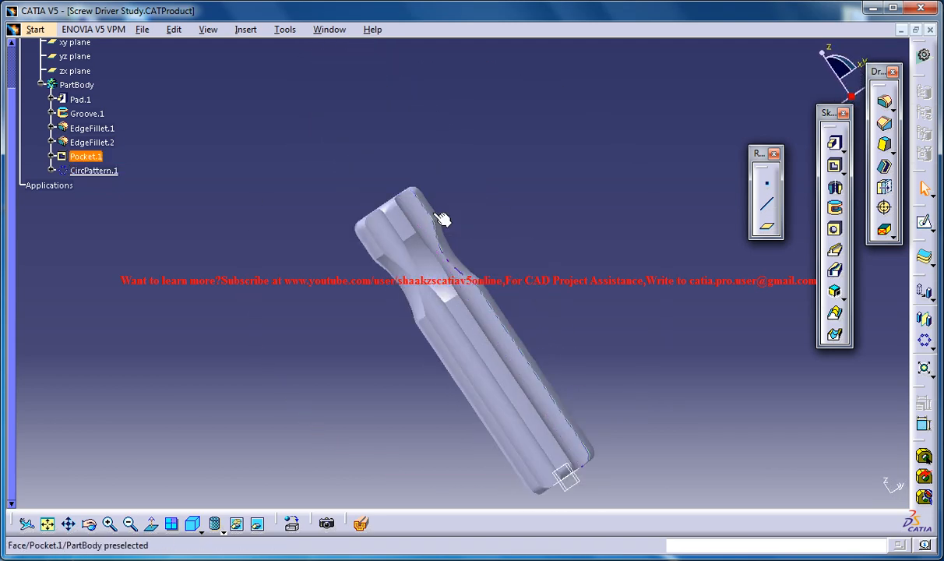
drag(444, 219, 433, 273)
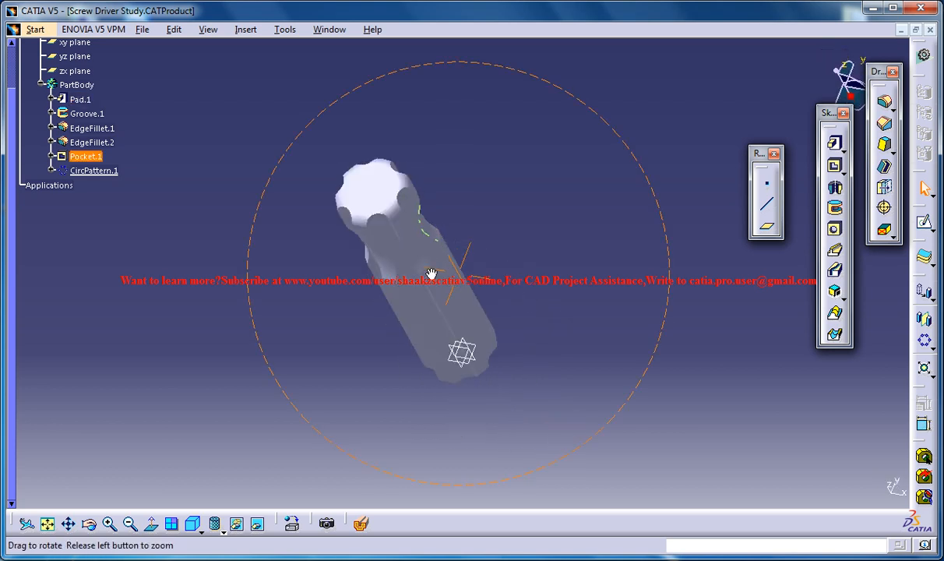